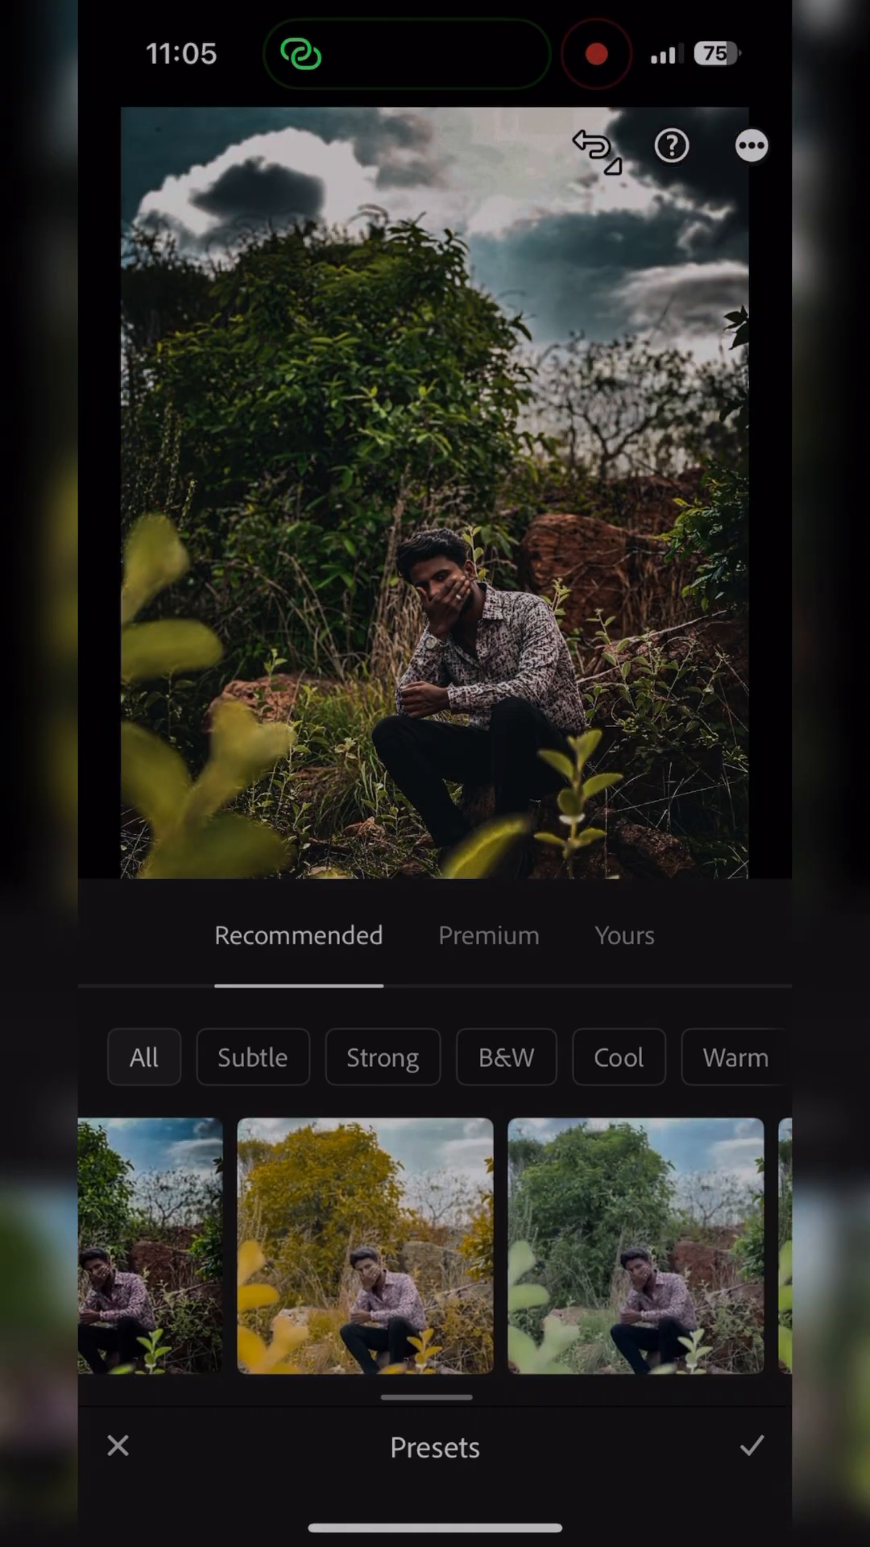
Step: Browse the Warm/Dark/Bright preset chips and close Presets without applying any
{"action": "scroll", "scroll_direction": "left", "scroll_amount": 3}
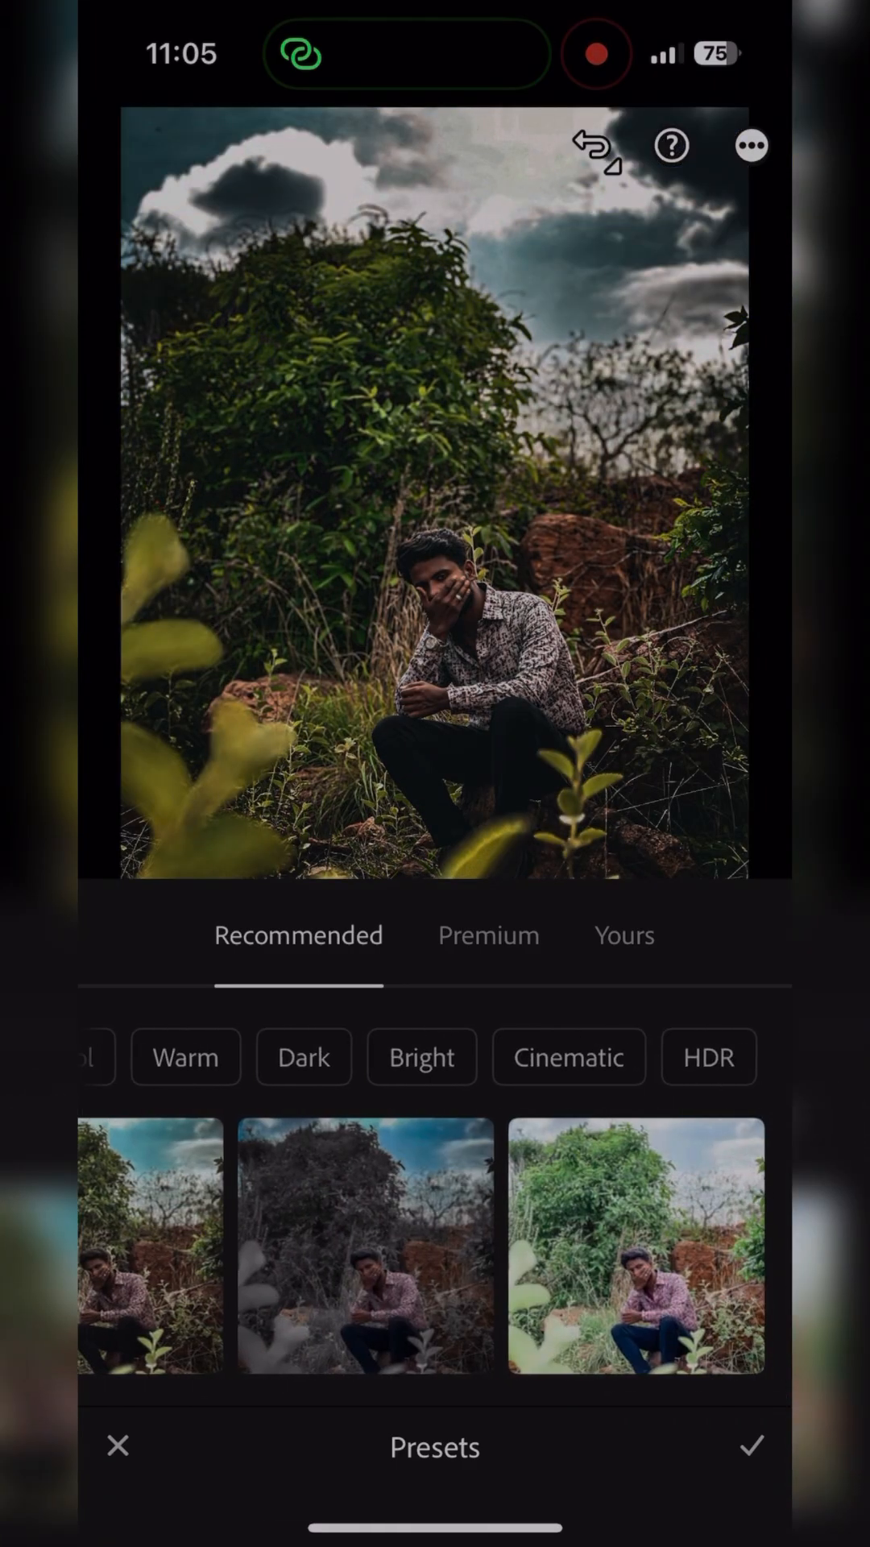
{"action": "left_click", "coordinate": [568, 1056]}
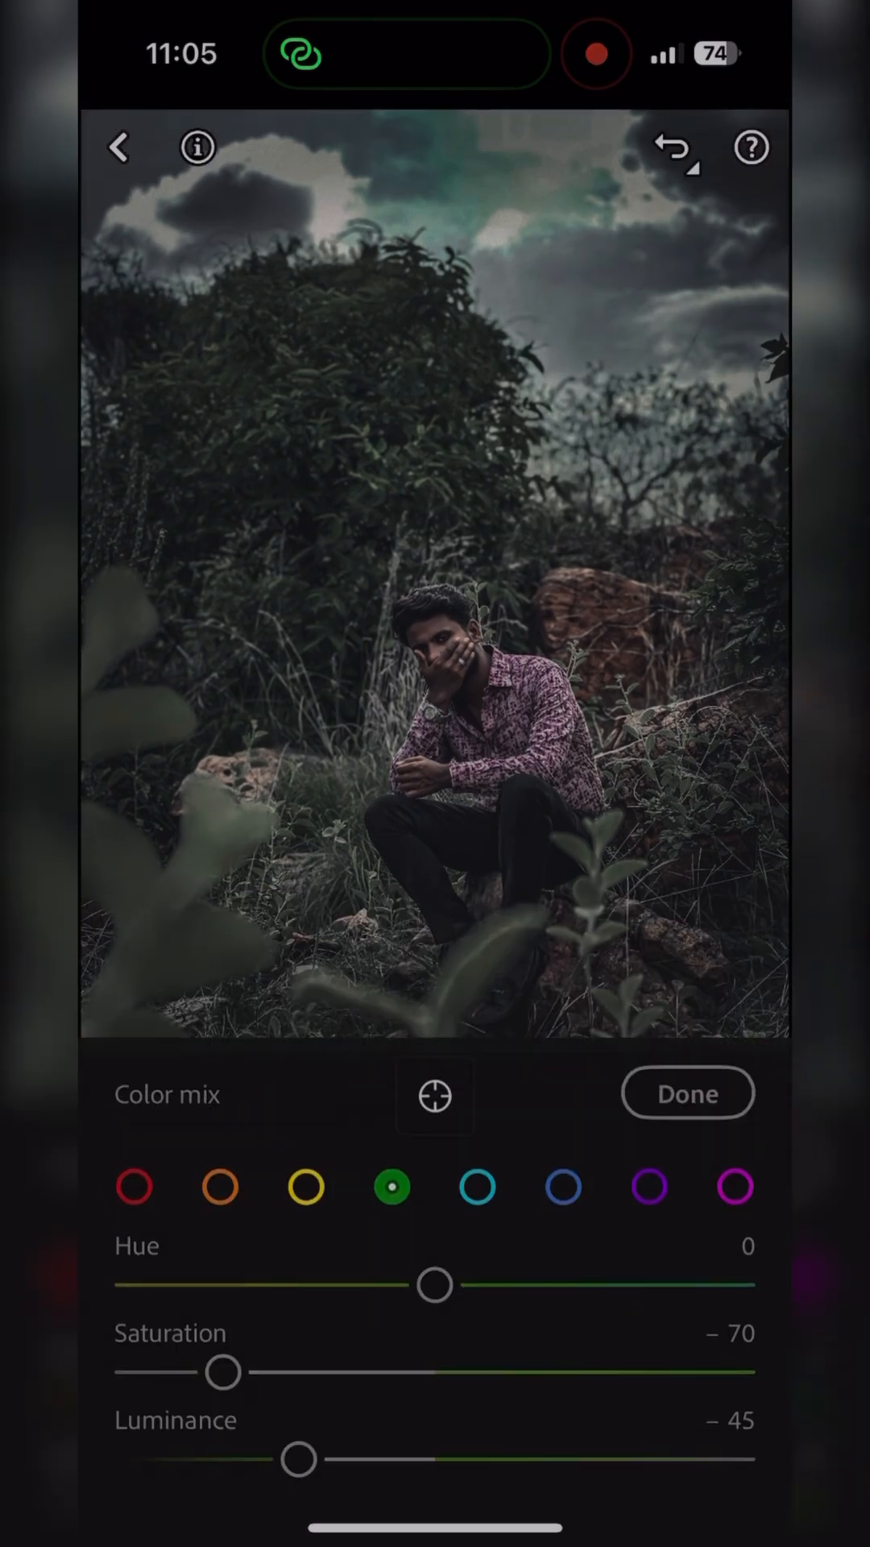
Step: In Color mix set yellow Sat −100/Lum +26 and green Sat −70/Lum −45
{"action": "left_click_drag", "start_coordinate": [225, 1372], "coordinate": [424, 1354]}
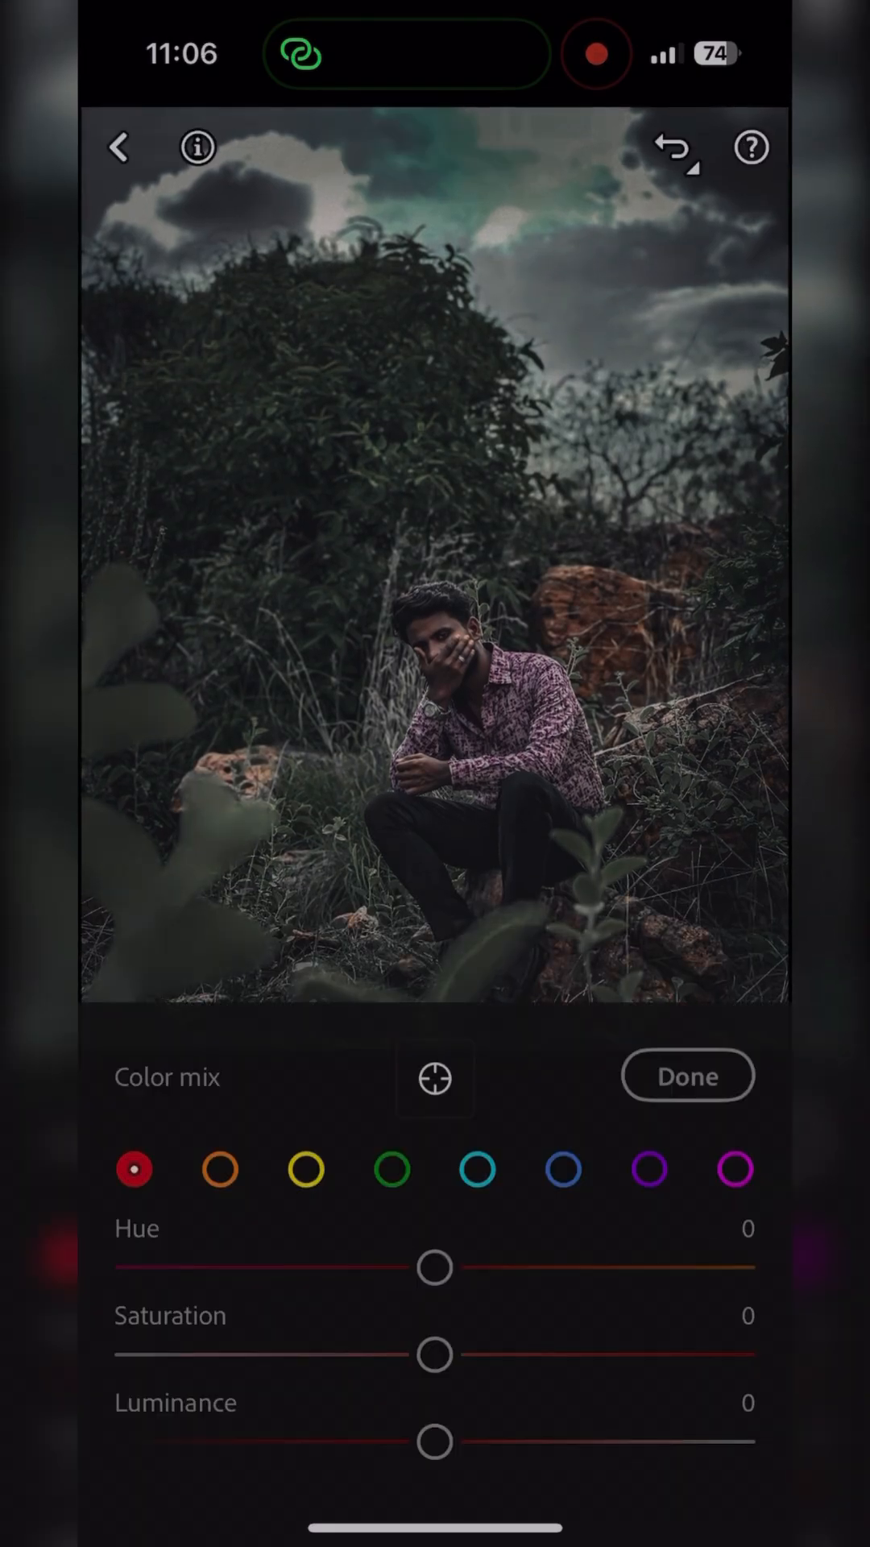
{"action": "left_click", "coordinate": [392, 1170]}
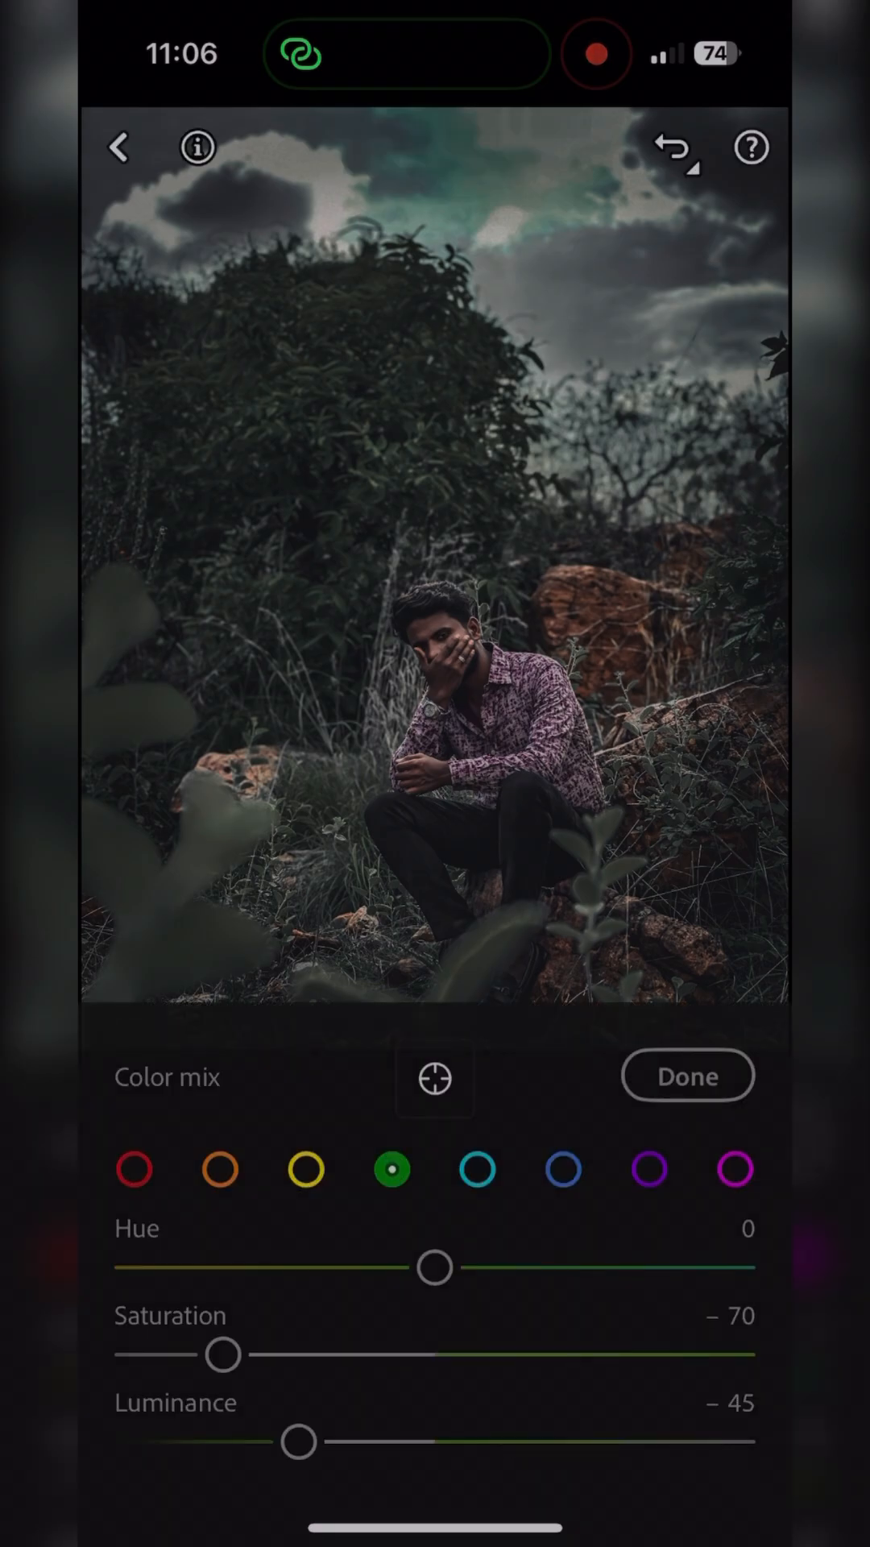
{"action": "left_click_drag", "start_coordinate": [432, 1267], "coordinate": [414, 1266]}
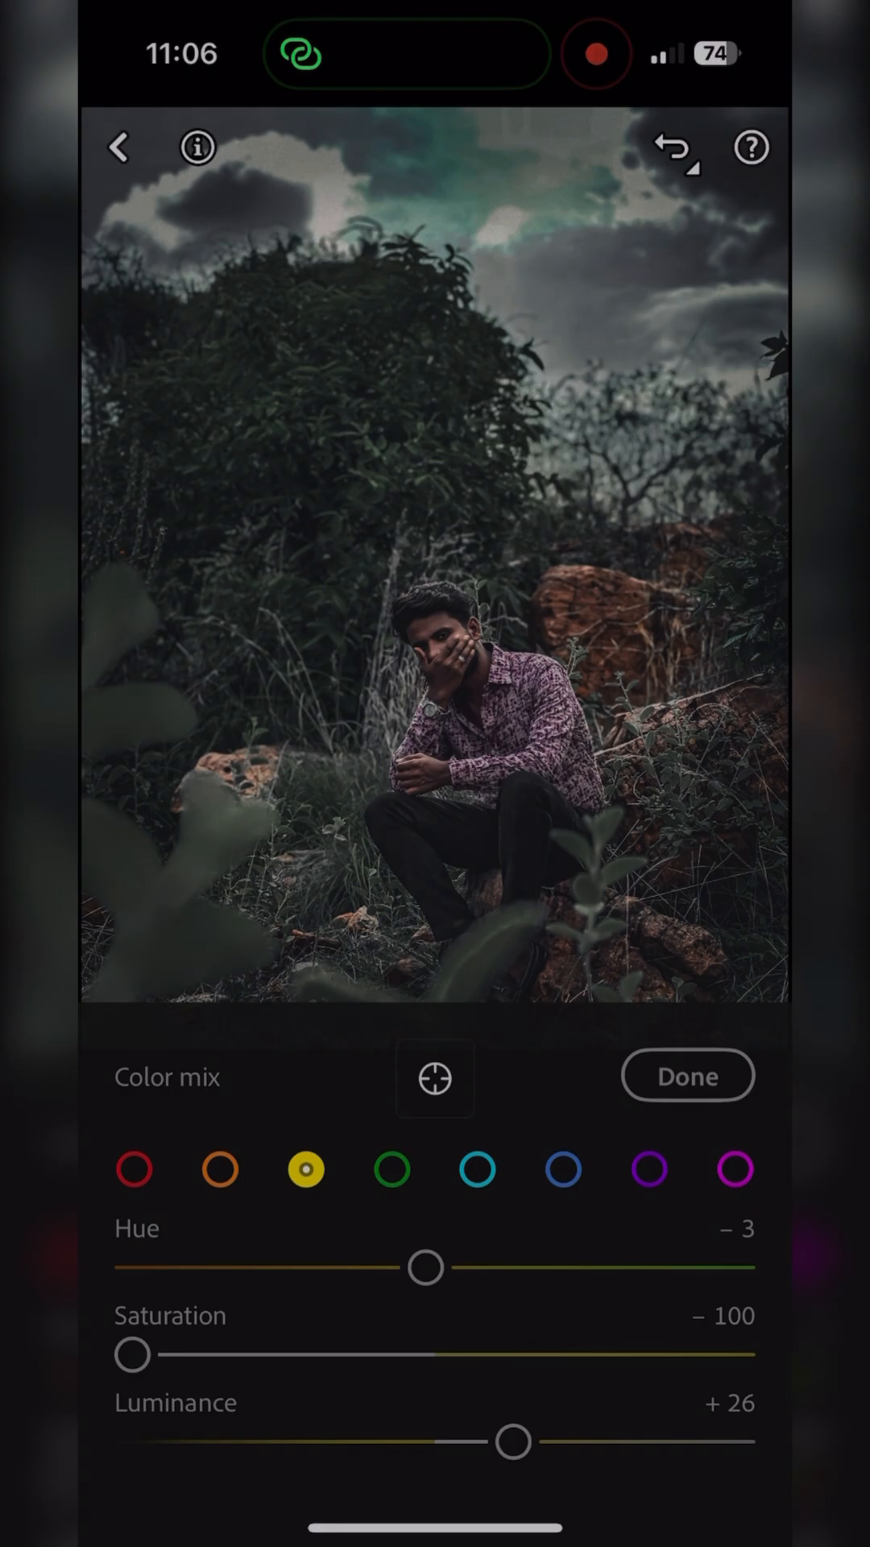
Step: Set blue Sat −98/Lum +20 and aqua Sat −57/Lum +39 for muted, brighter cool tones
{"action": "left_click", "coordinate": [562, 1170]}
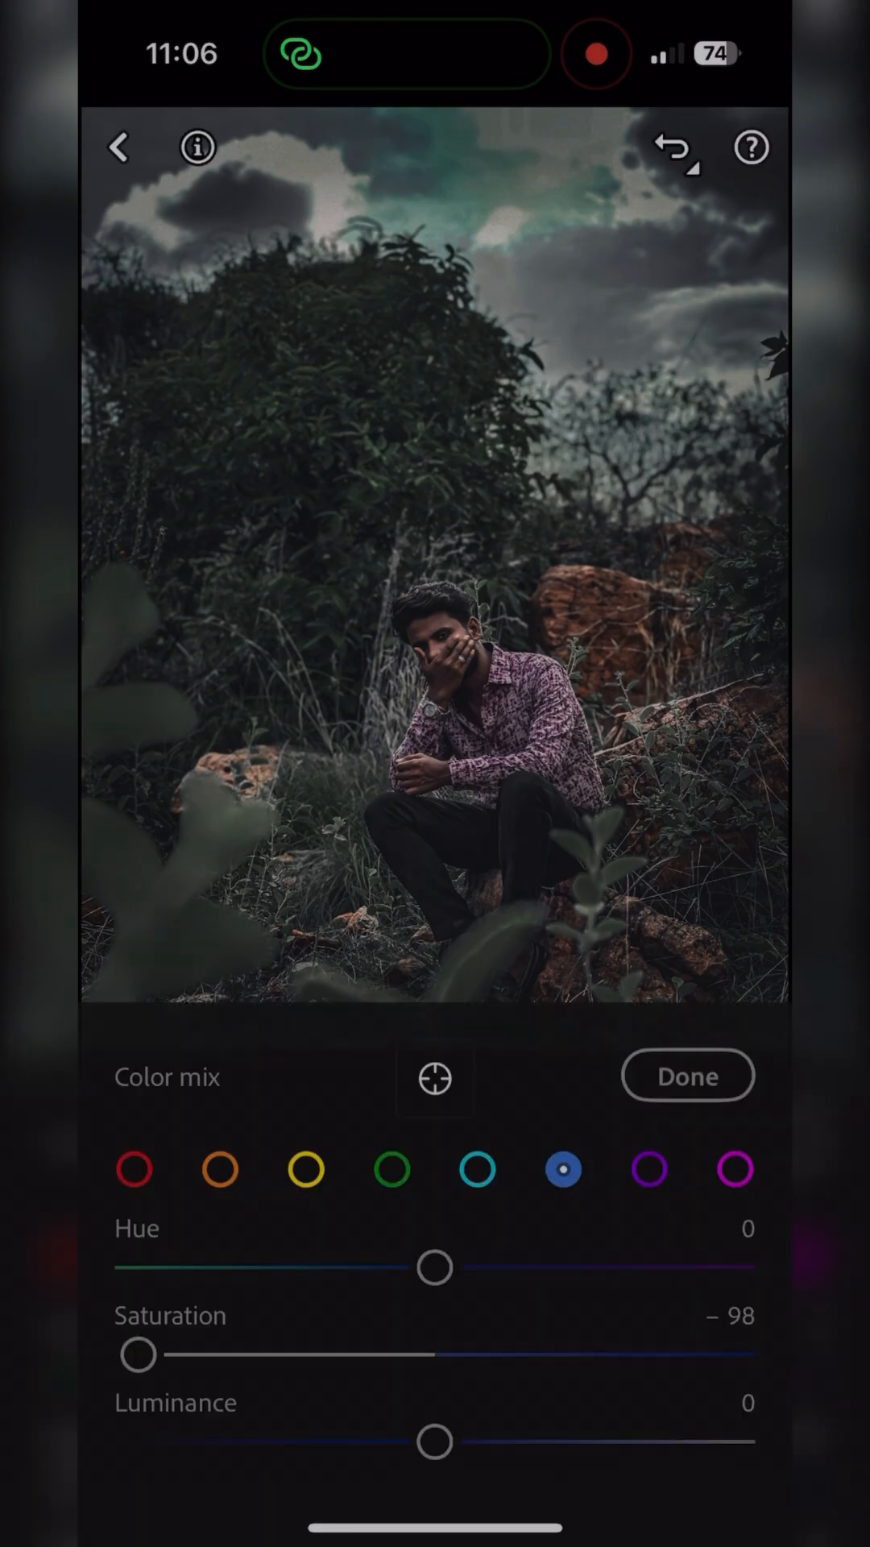
{"action": "left_click_drag", "start_coordinate": [432, 1440], "coordinate": [492, 1440]}
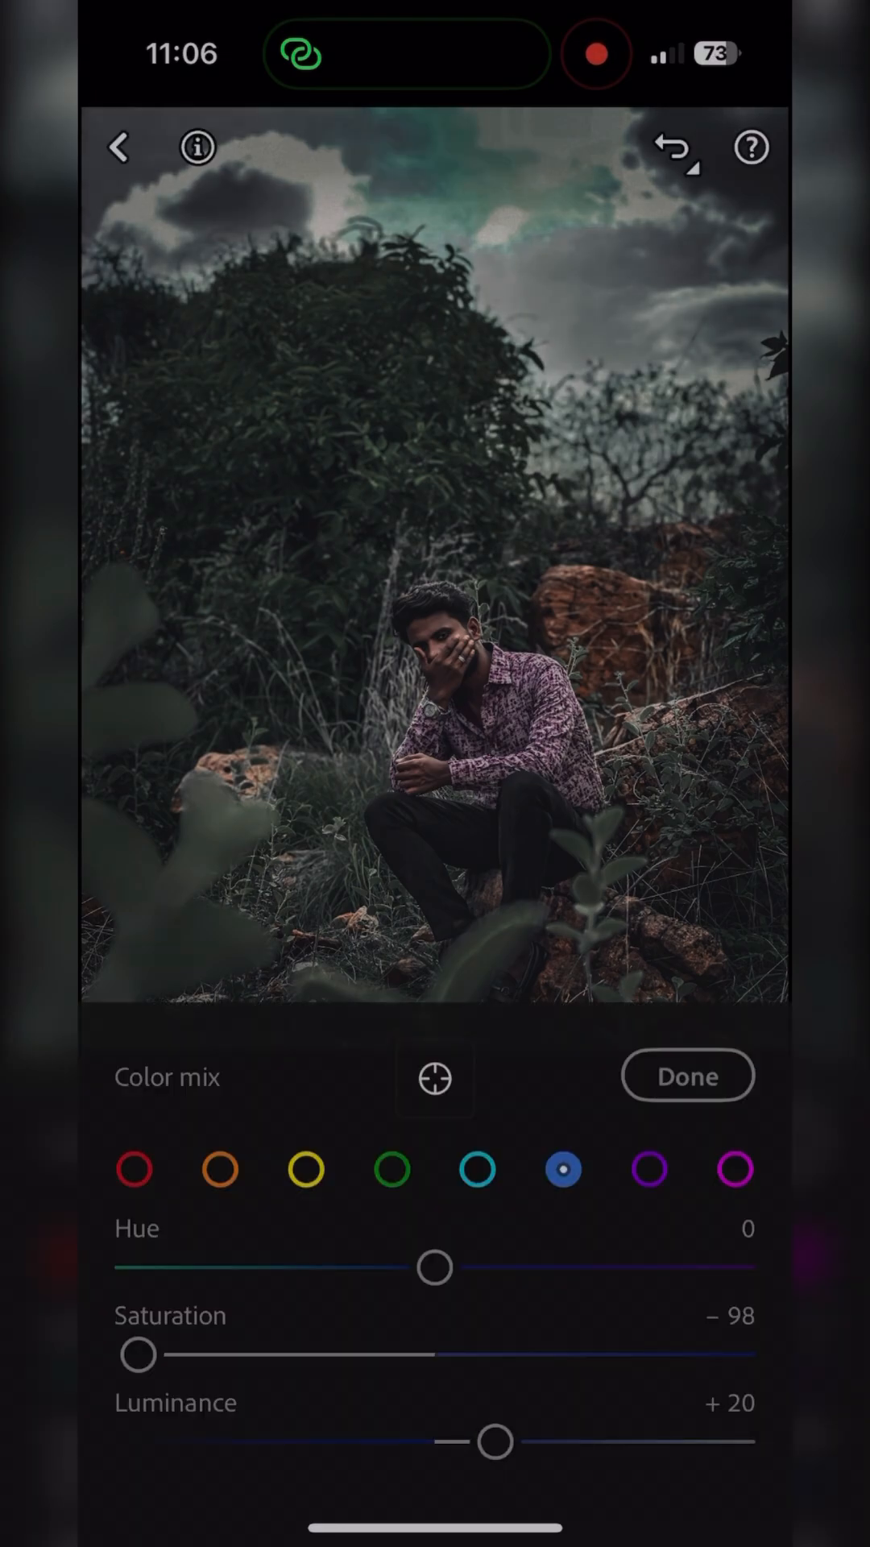
{"action": "left_click", "coordinate": [476, 1169]}
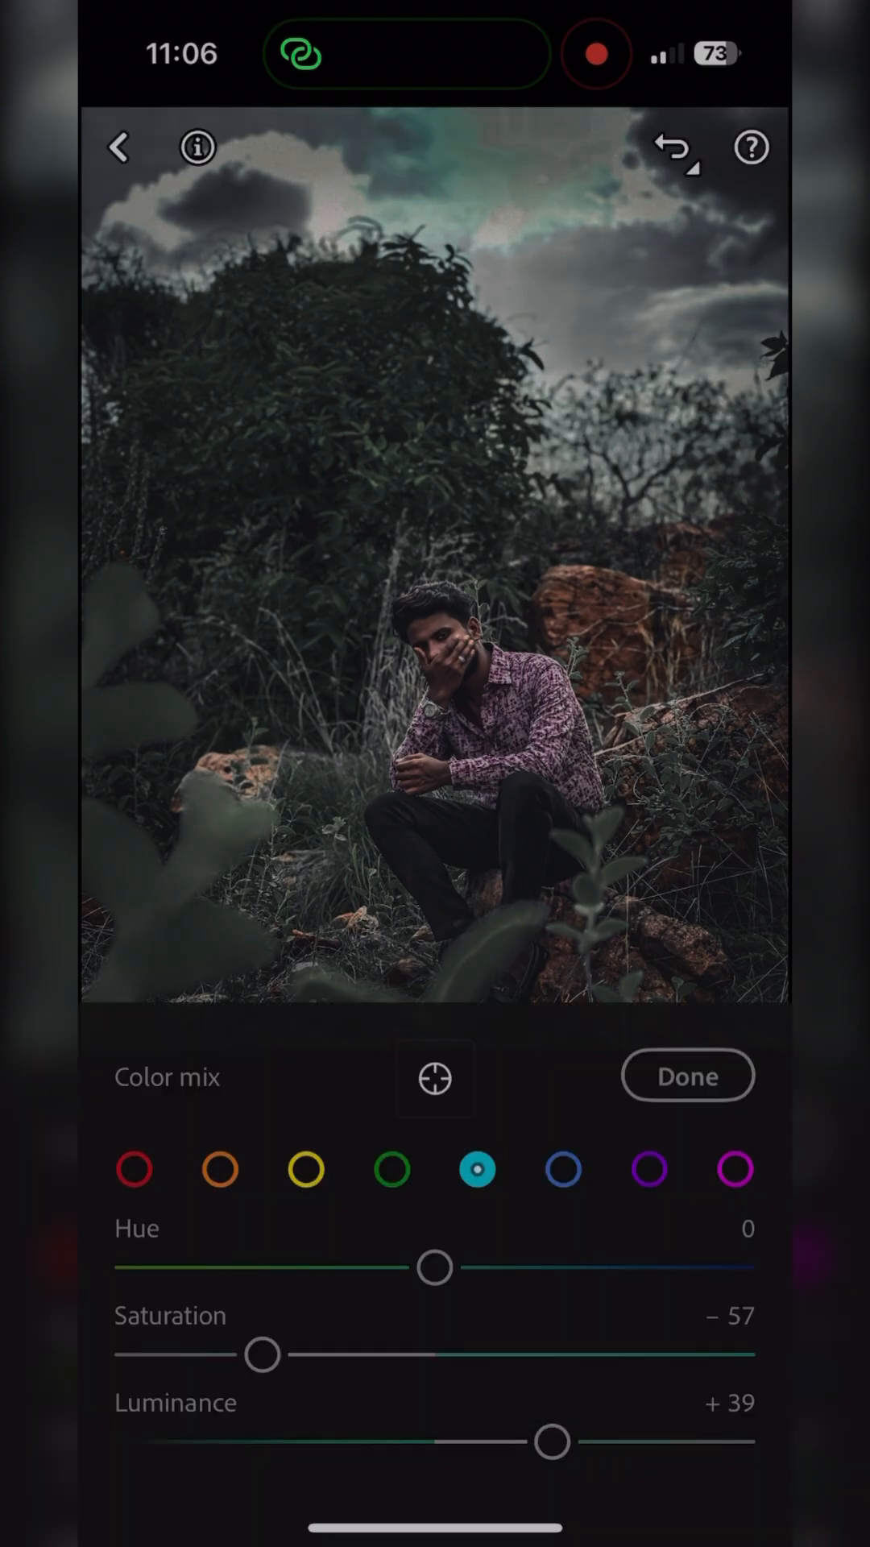
{"action": "left_click_drag", "start_coordinate": [265, 1355], "coordinate": [167, 1355]}
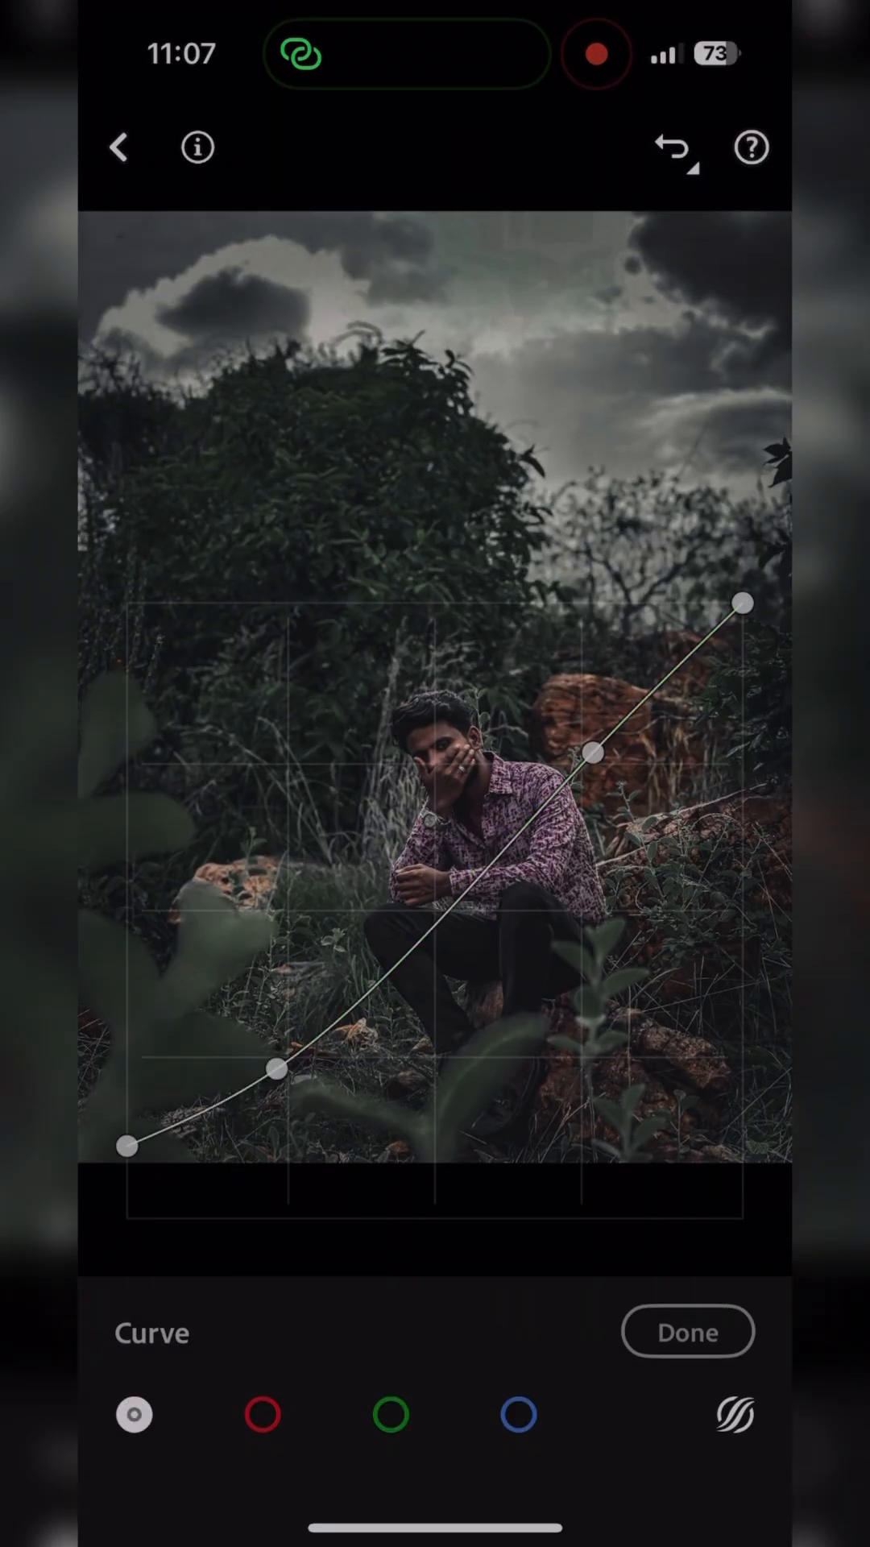
Step: With the S-curve in place, review the red and blue channel curves in Light > Curve
{"action": "left_click", "coordinate": [261, 1415]}
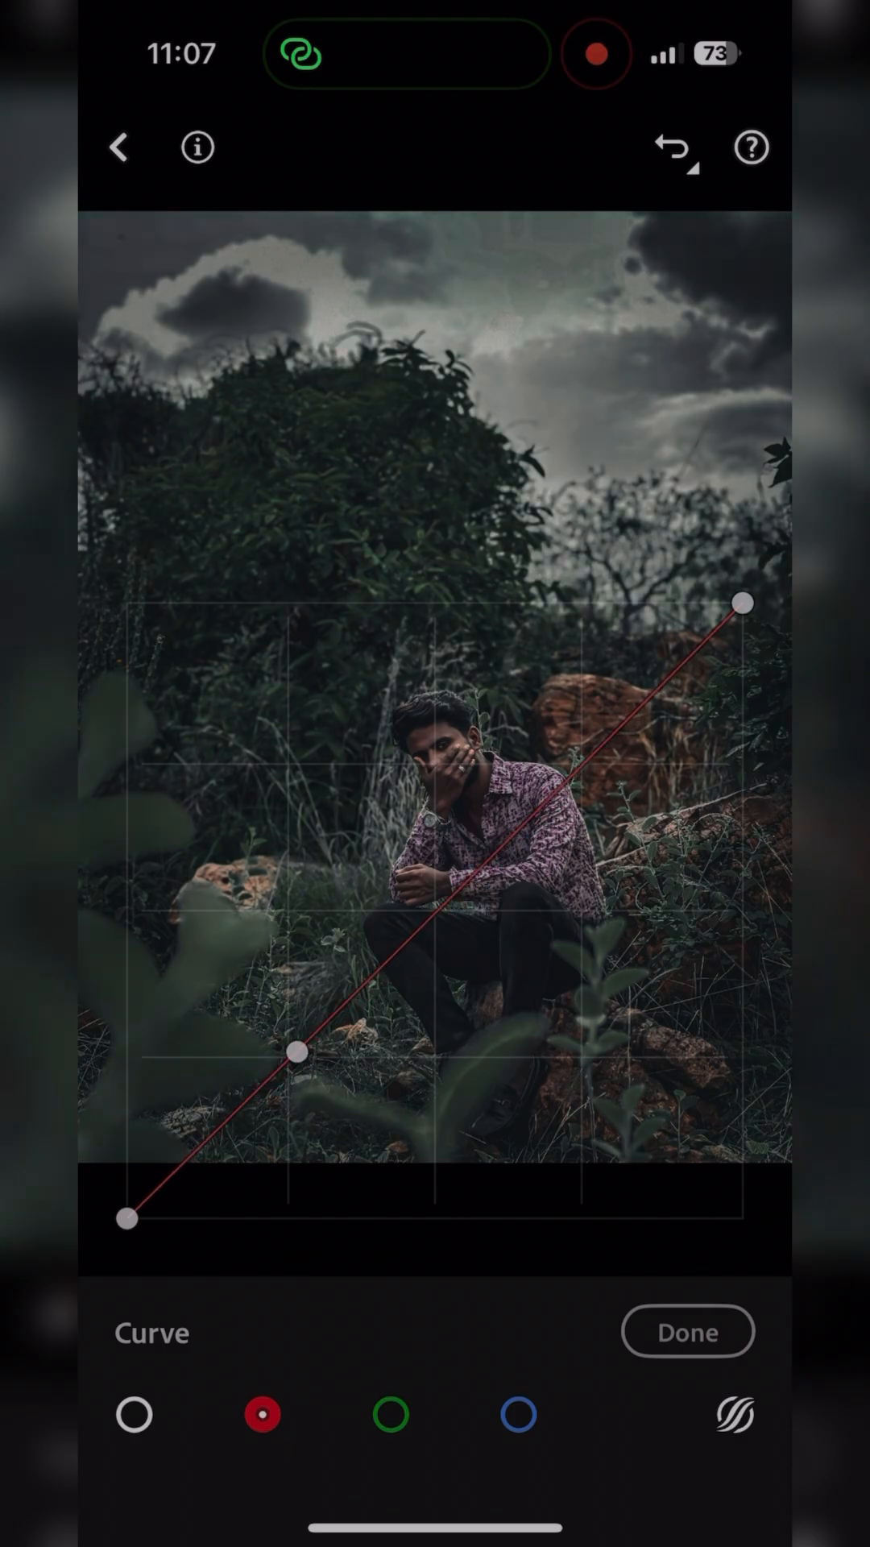
{"action": "left_click", "coordinate": [517, 1413]}
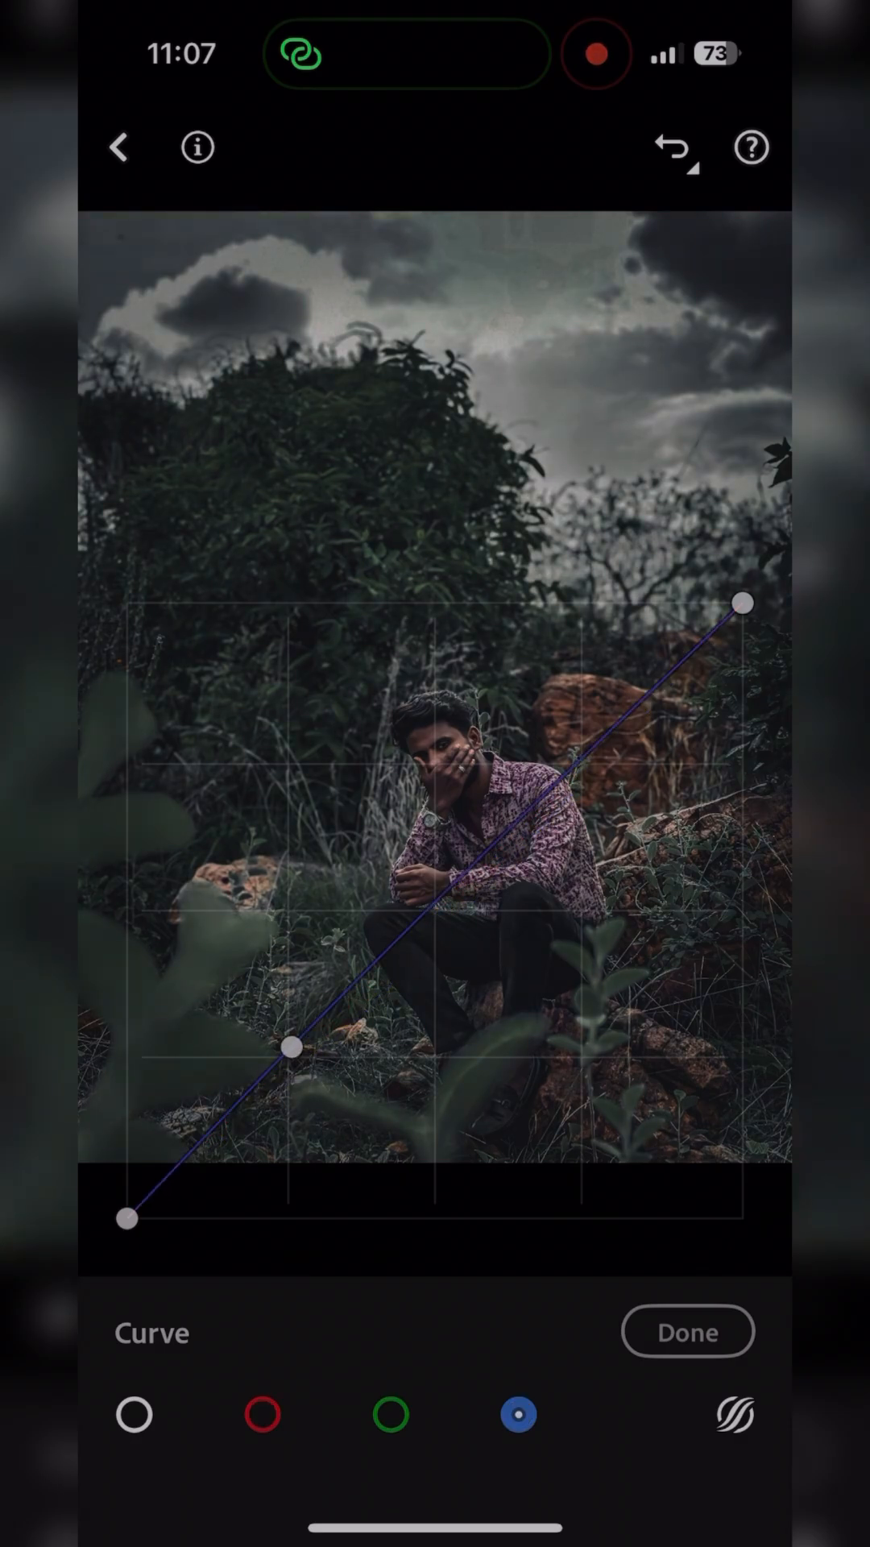
{"action": "left_click", "coordinate": [687, 1332]}
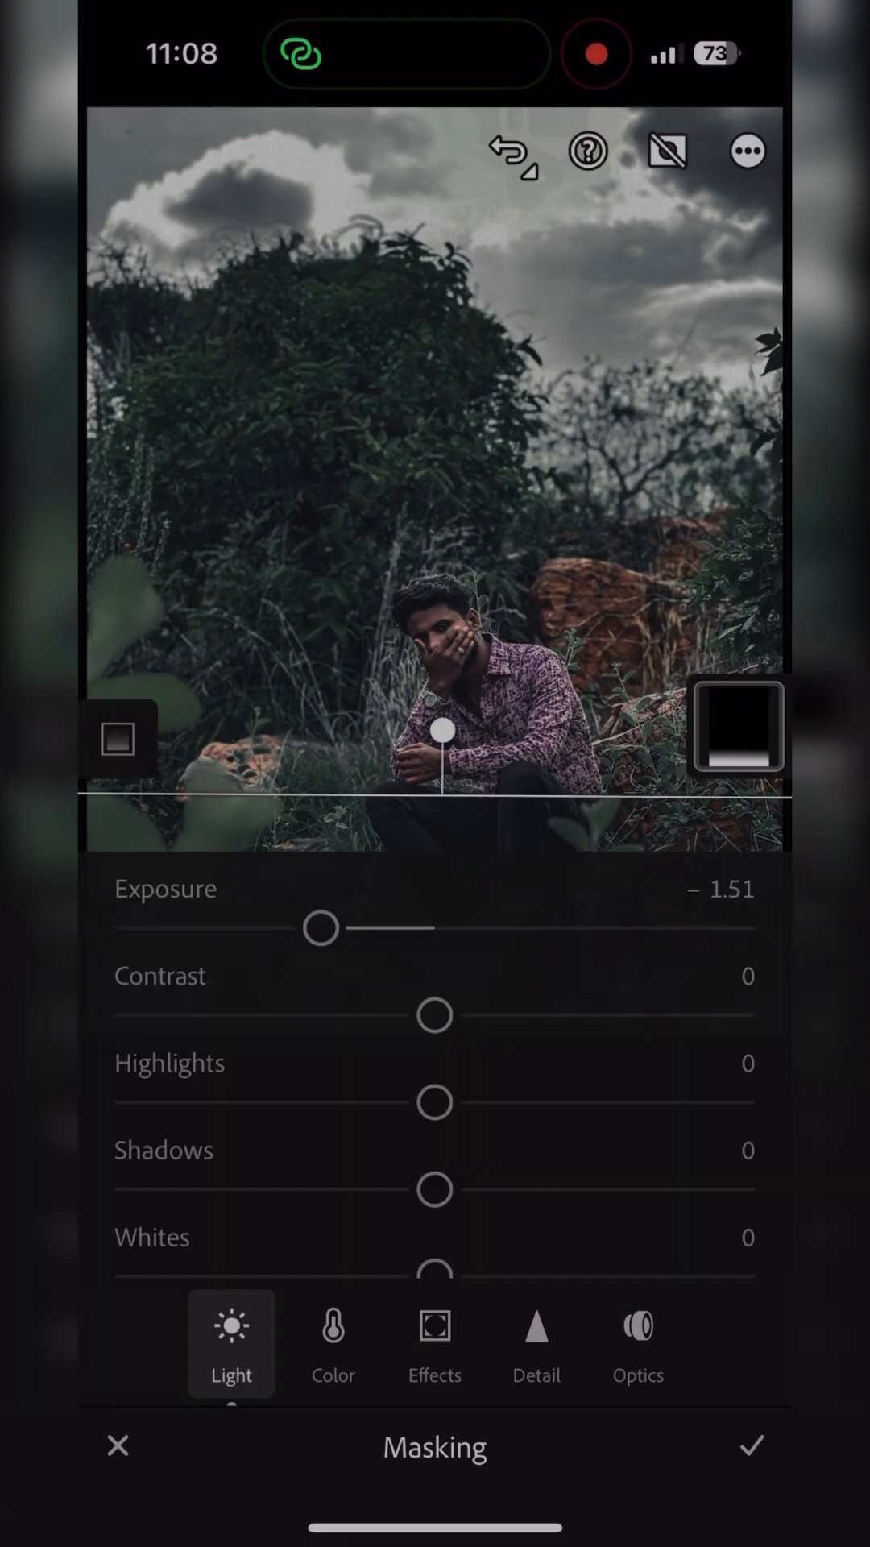
Step: Lower the bottom linear gradient mask's Exposure to −1.51
{"action": "left_click_drag", "start_coordinate": [434, 1189], "coordinate": [287, 1189]}
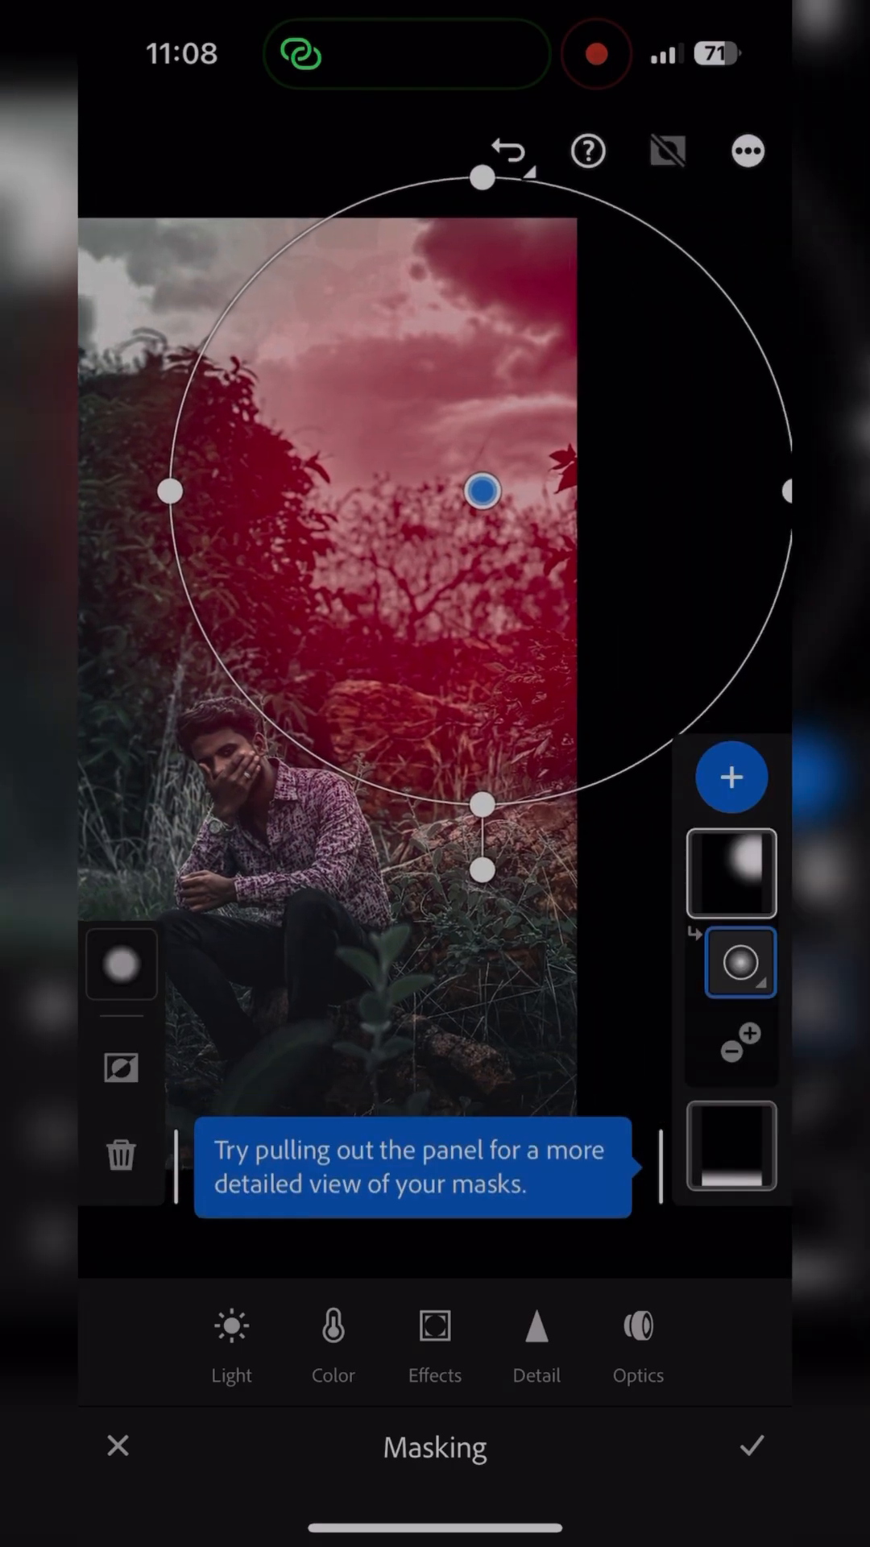
Step: Give the sky radial mask Temp +10 and Exposure +0.59, then confirm masking
{"action": "left_click", "coordinate": [332, 1344]}
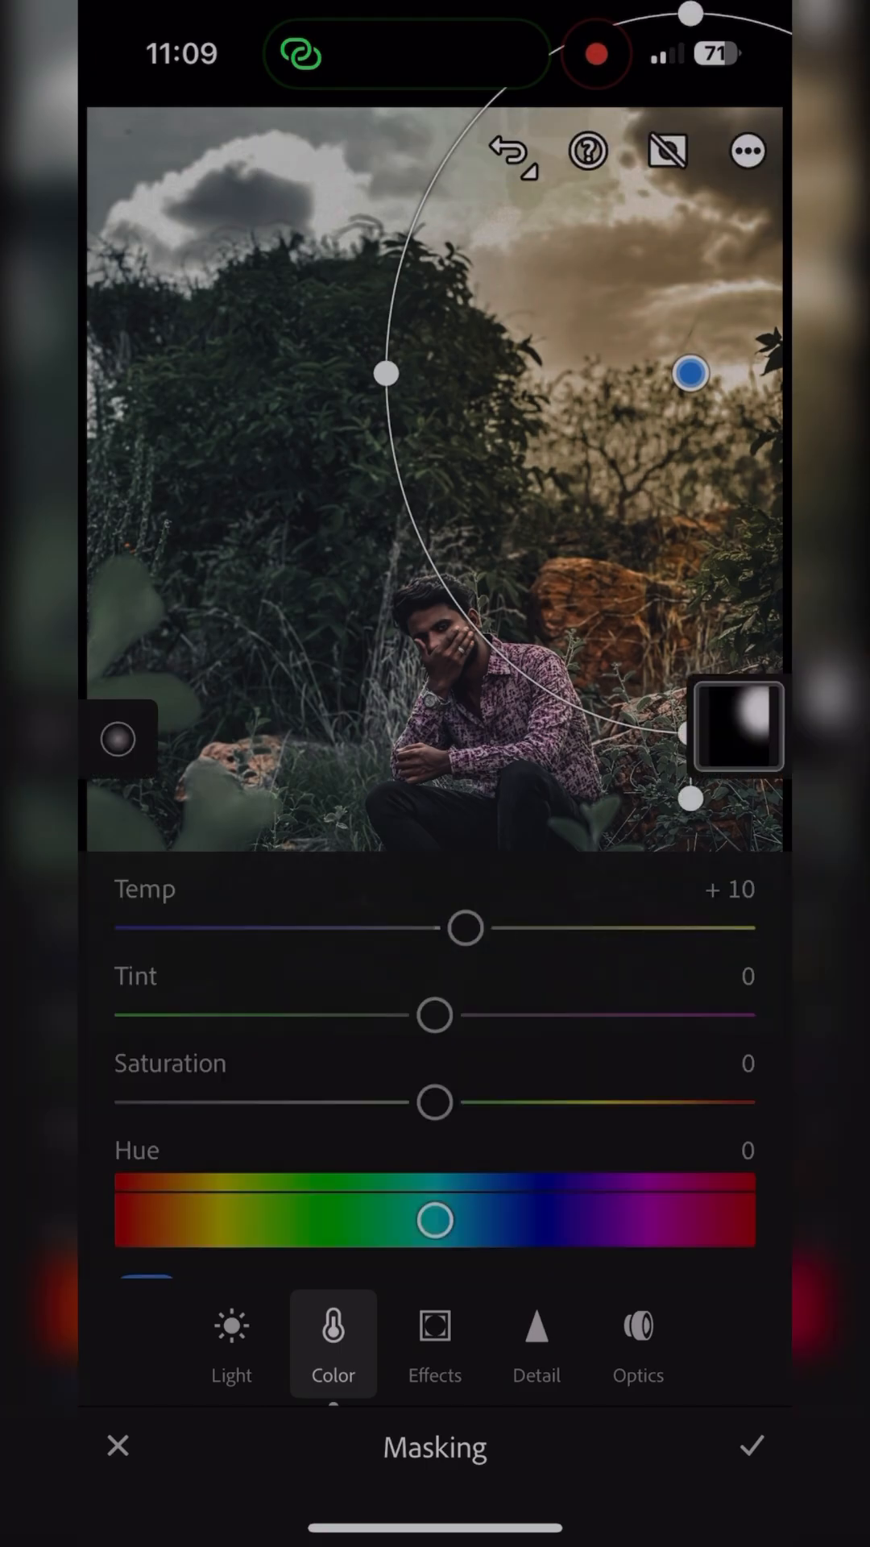
{"action": "left_click", "coordinate": [232, 1342]}
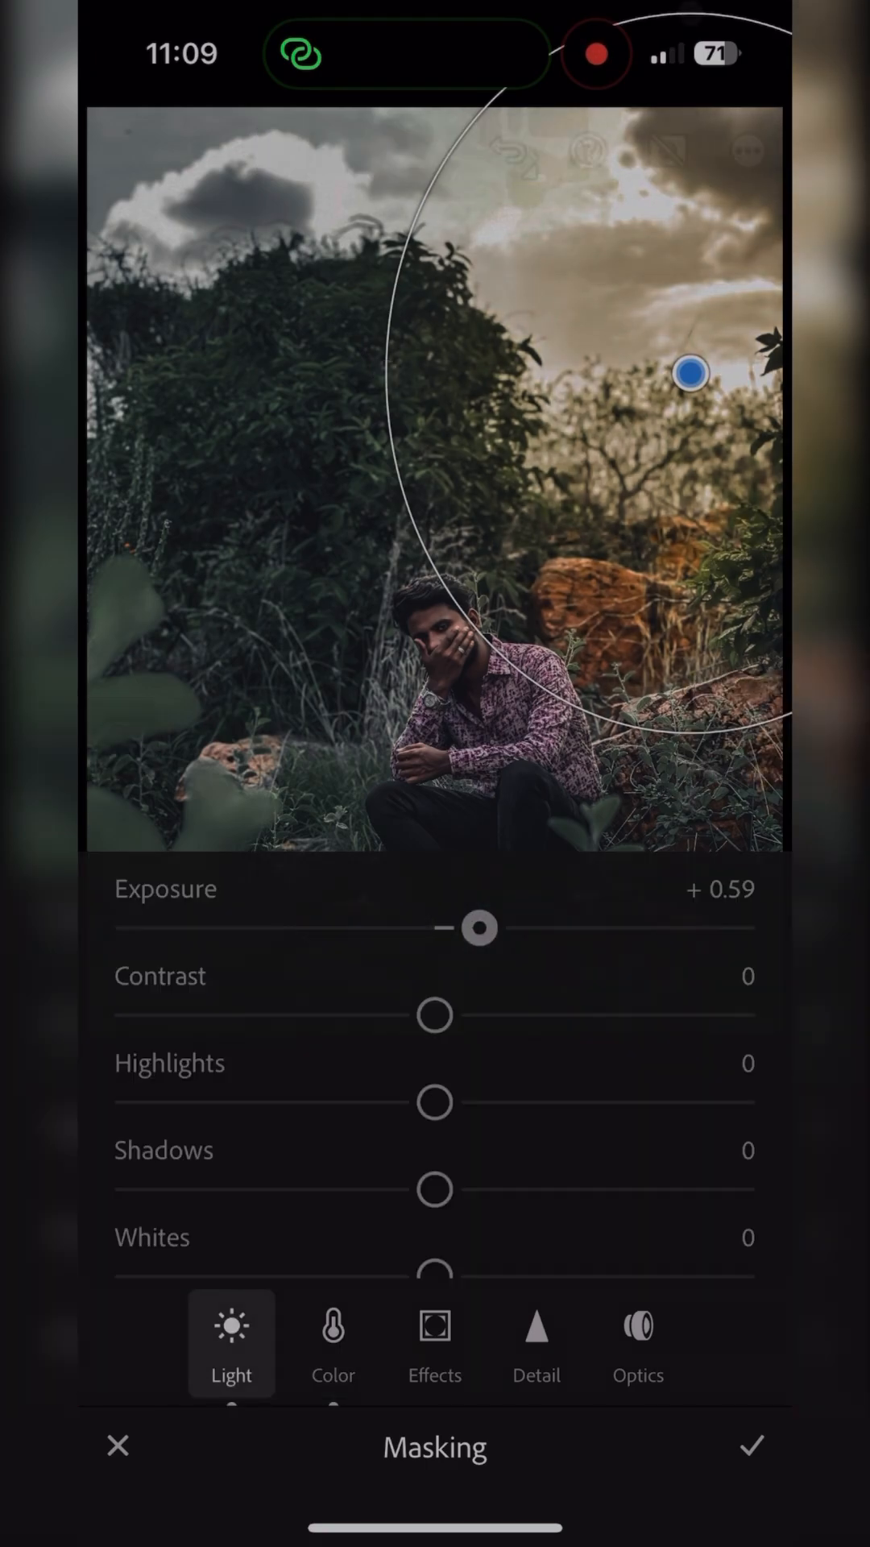
{"action": "left_click", "coordinate": [332, 1339]}
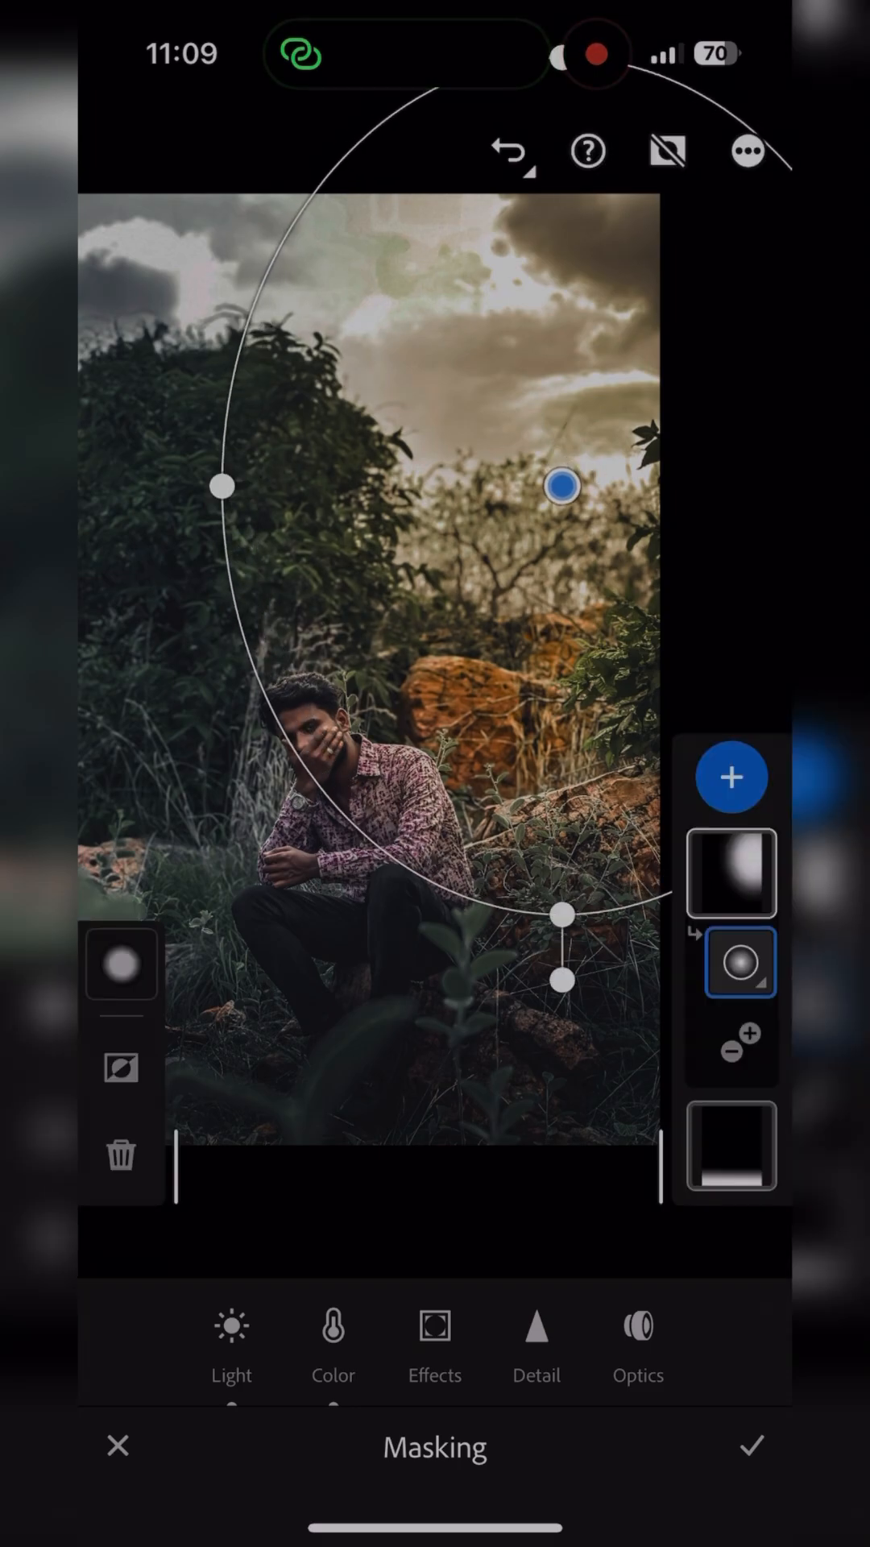
{"action": "left_click", "coordinate": [752, 1447]}
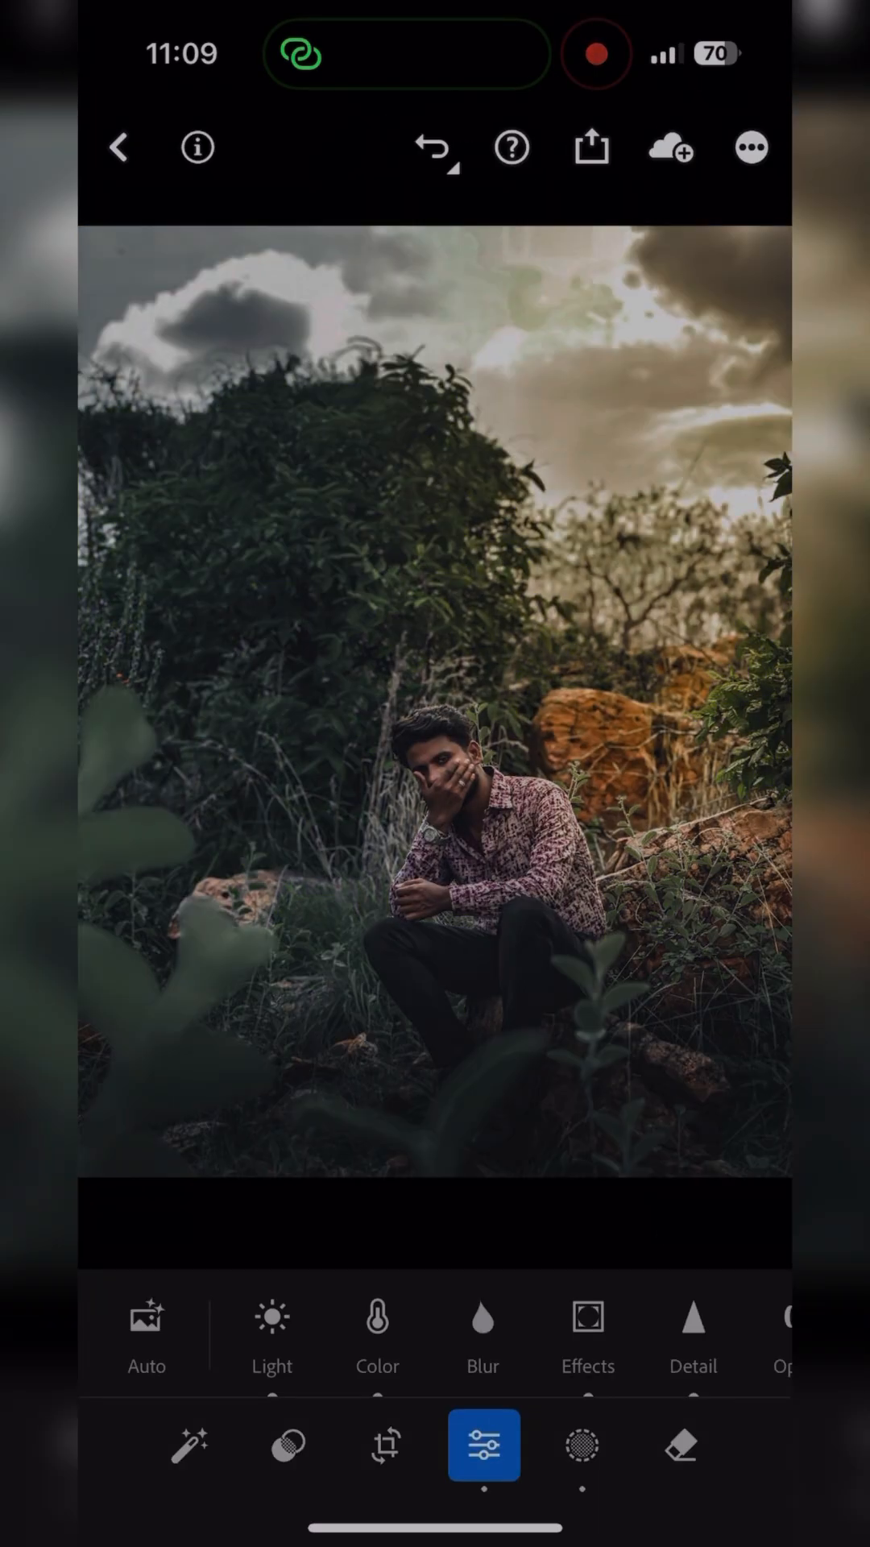
Step: Add a linear gradient mask dragged in from the photo's left edge
{"action": "left_click", "coordinate": [582, 1443]}
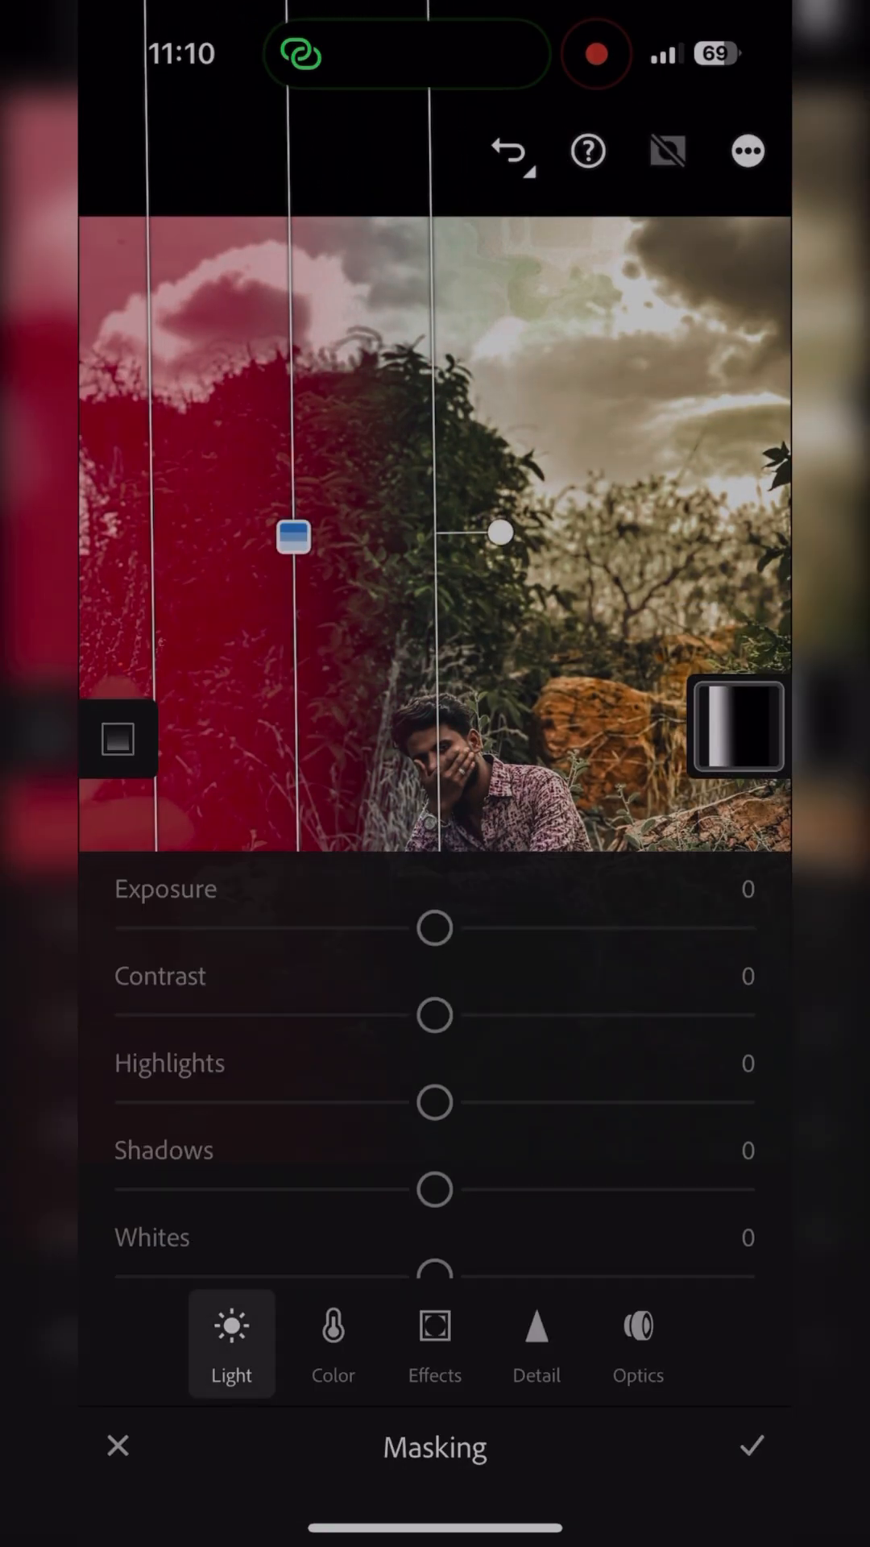
{"action": "left_click_drag", "start_coordinate": [432, 928], "coordinate": [343, 928]}
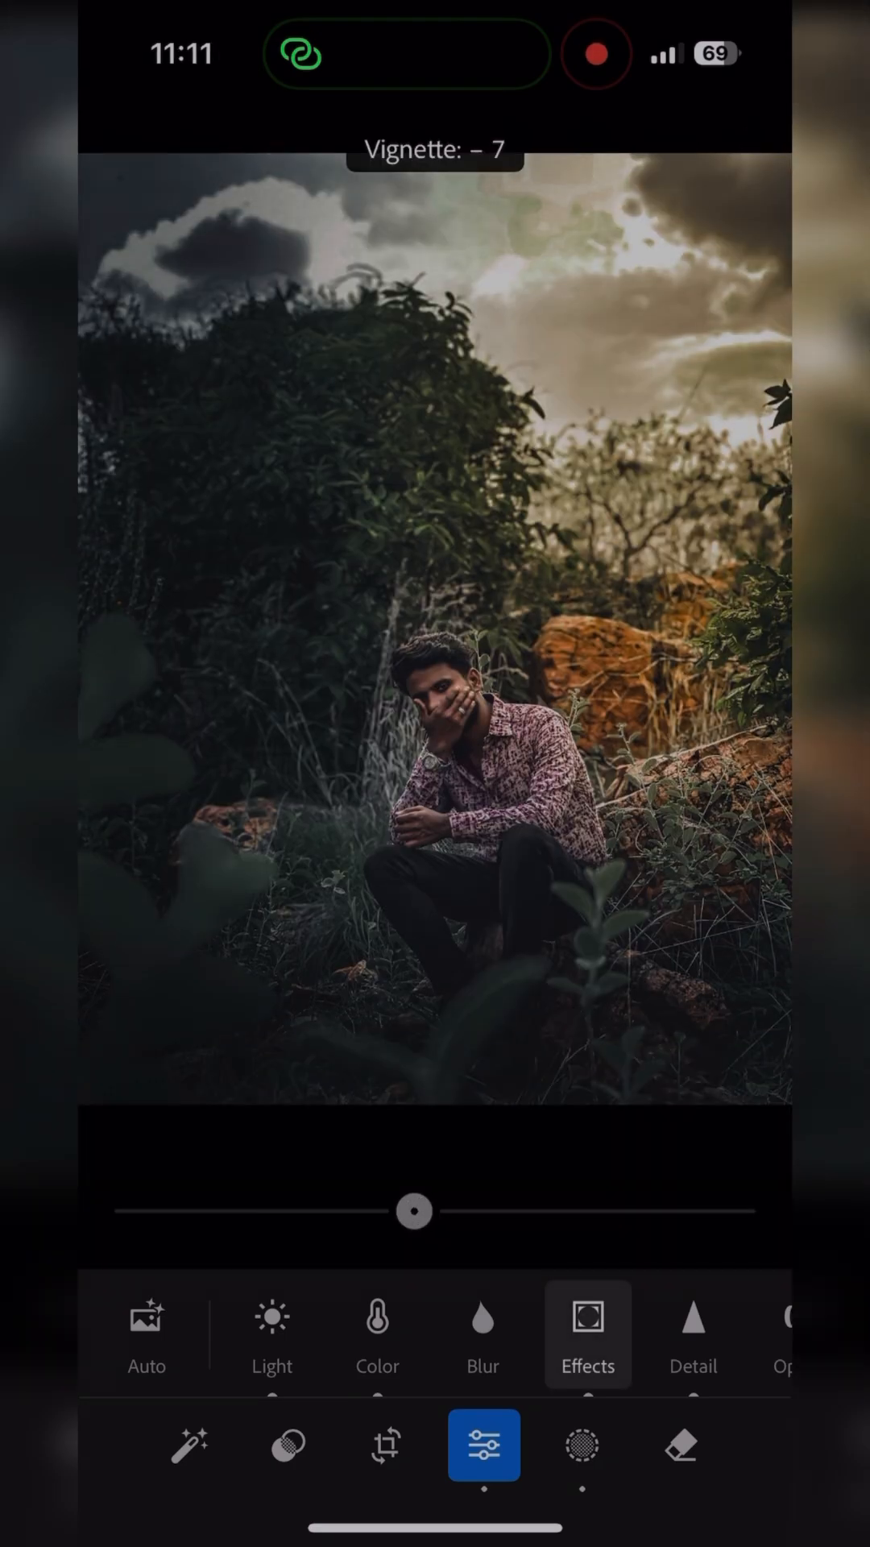
Step: With Vignette at −7, switch to Detail for sharpening and noise reduction
{"action": "left_click", "coordinate": [692, 1335]}
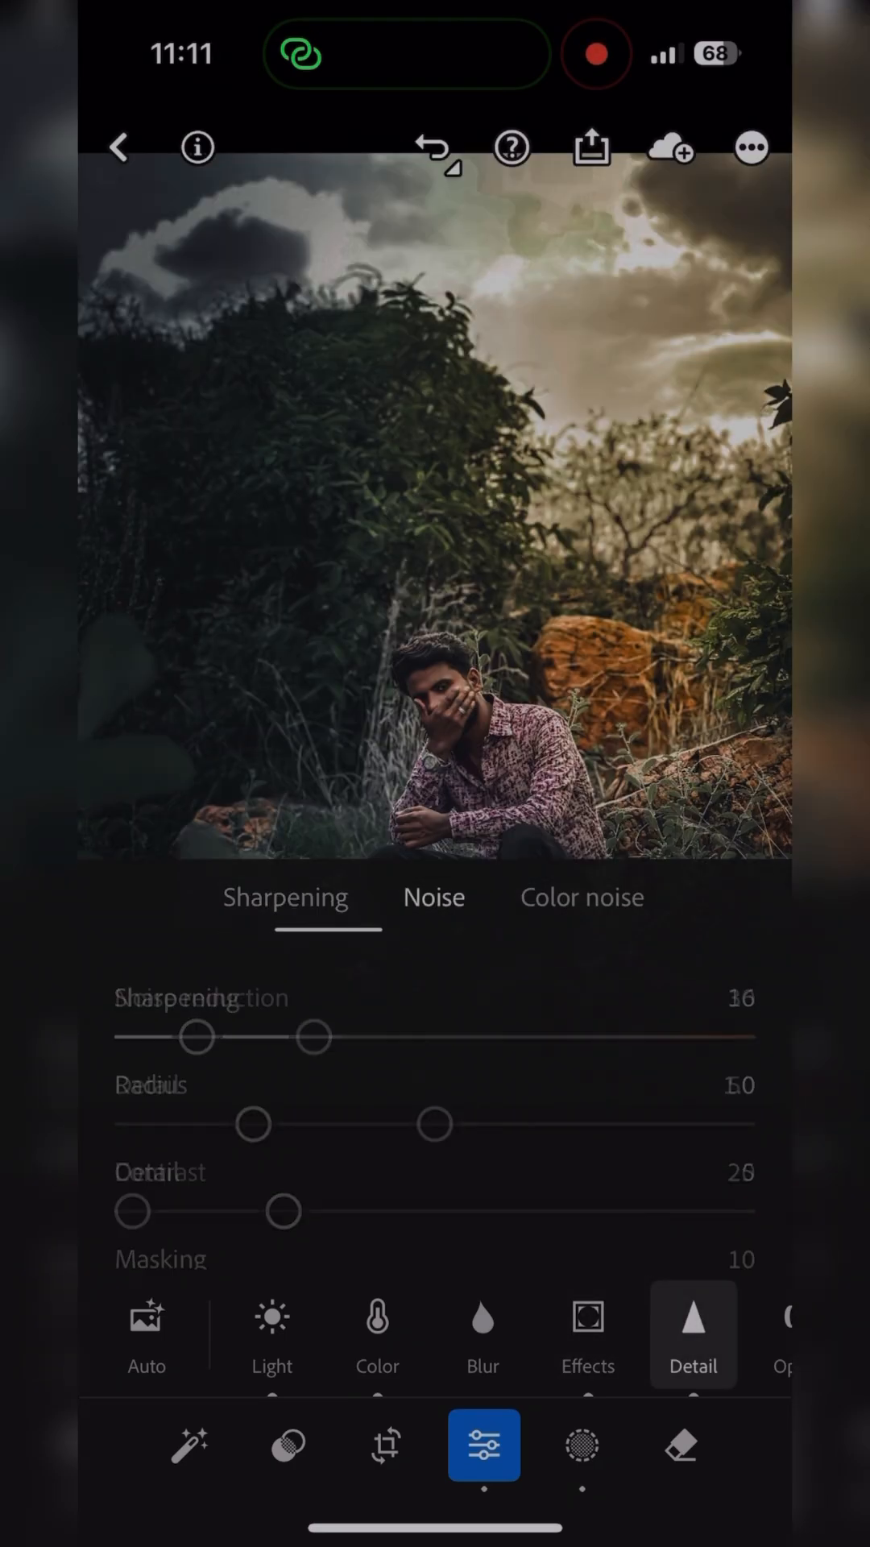